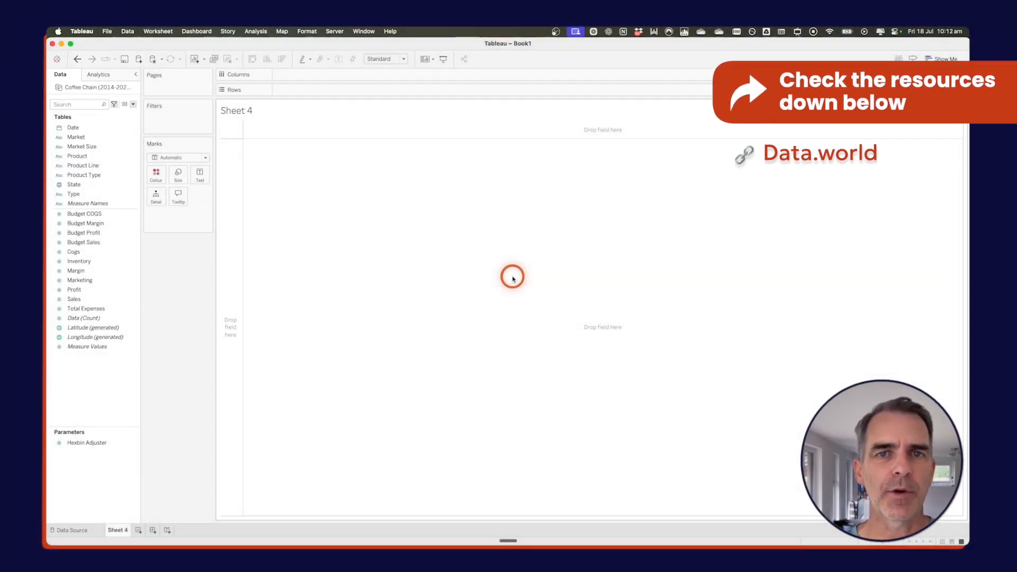
Plot summed Sales on Columns against summed Profit on Rows on Sheet 4.
{"action": "left_click", "coordinate": [74, 299]}
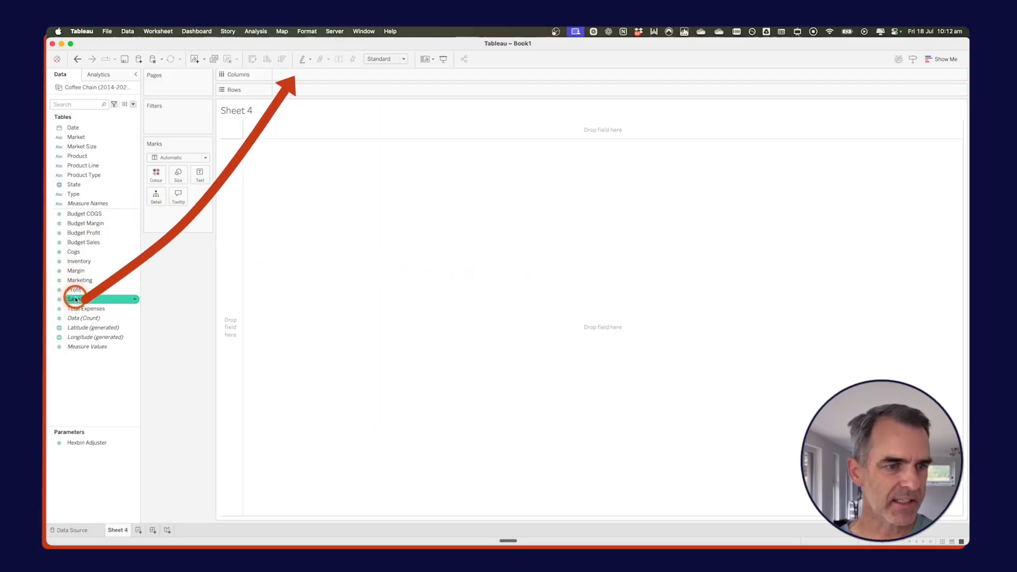
{"action": "left_click_drag", "start_coordinate": [75, 298], "coordinate": [305, 74]}
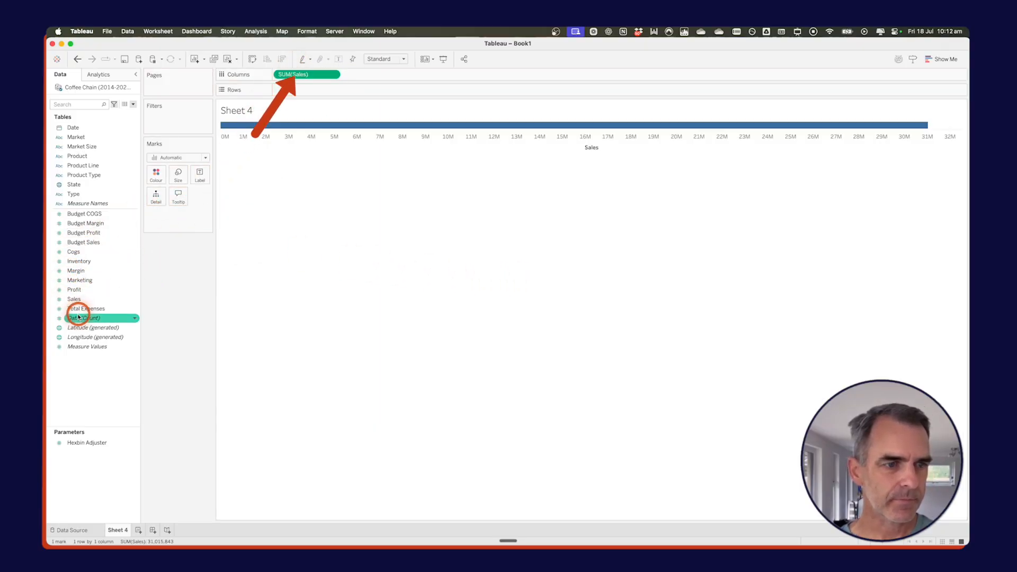
{"action": "left_click_drag", "start_coordinate": [74, 289], "coordinate": [306, 90]}
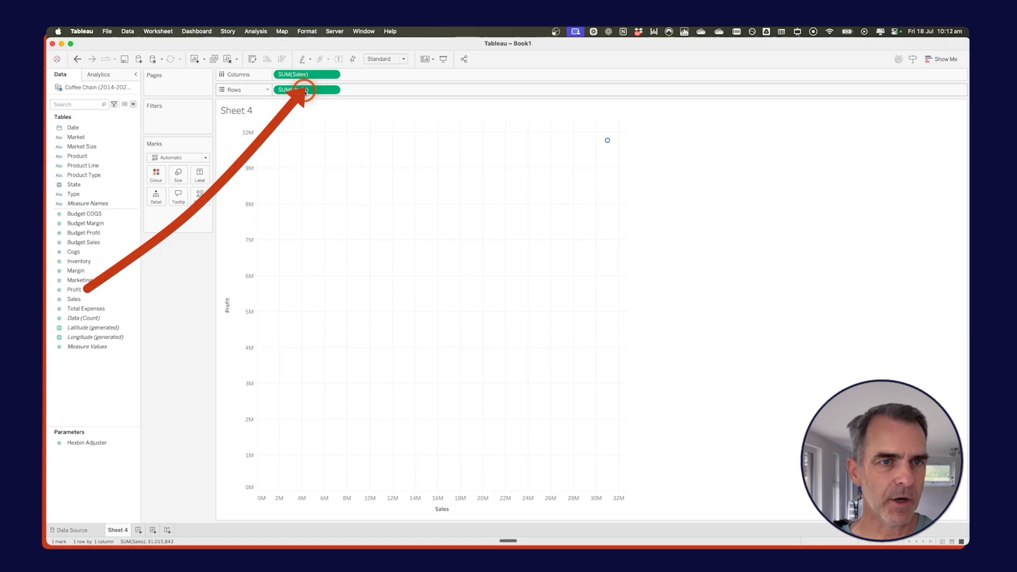
{"action": "left_click", "coordinate": [307, 21]}
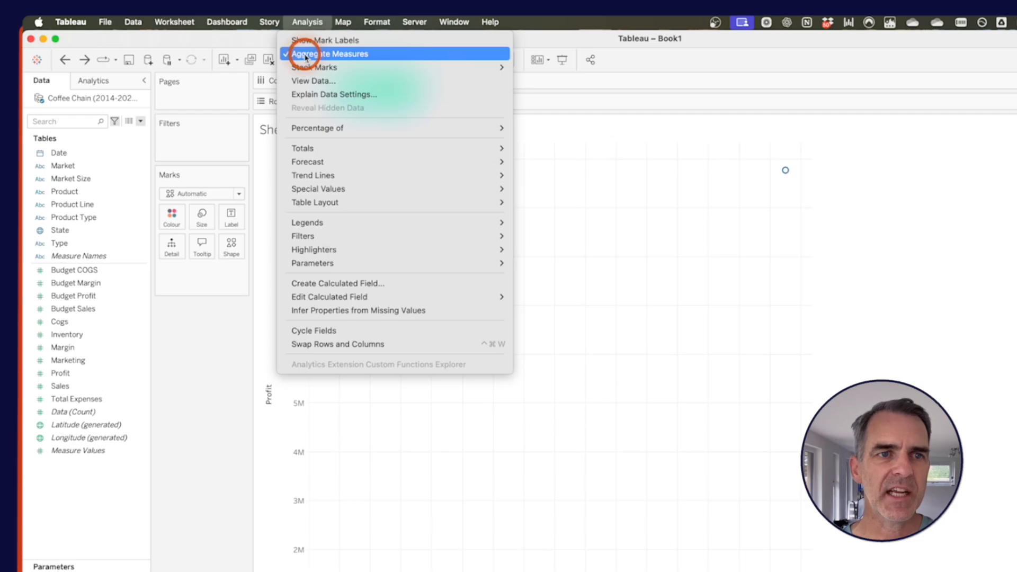
Uncheck Aggregate Measures in the Analysis menu to show one mark per record.
{"action": "left_click", "coordinate": [330, 54]}
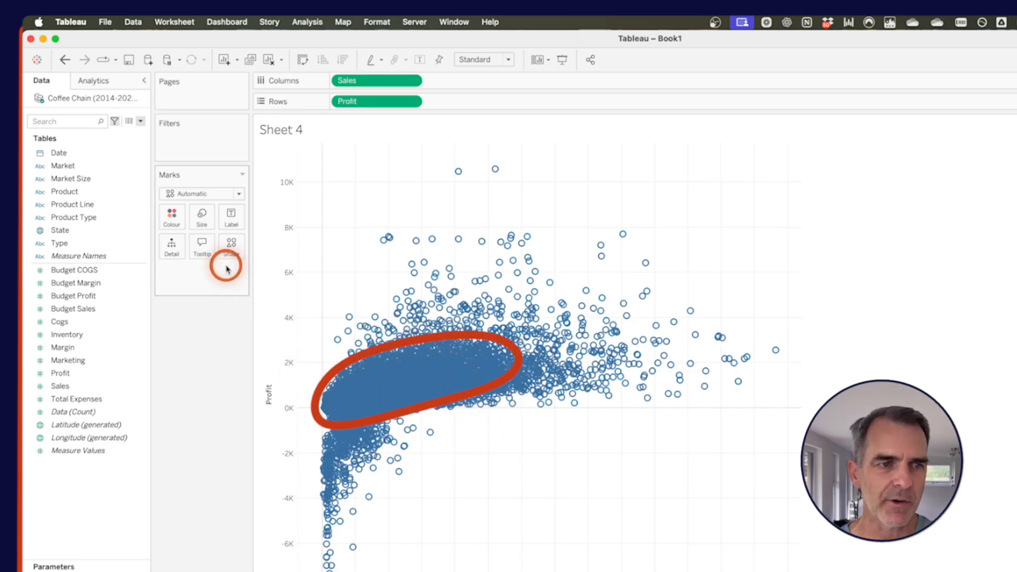
Lower the scatter marks' opacity to about 27% in the Colour settings.
{"action": "left_click", "coordinate": [171, 217]}
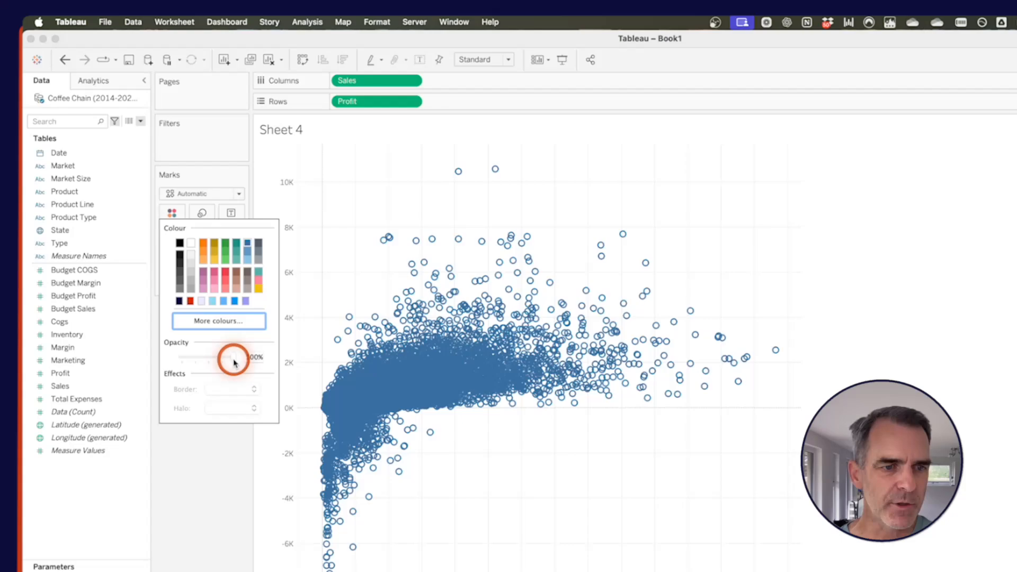
{"action": "left_click_drag", "start_coordinate": [233, 357], "coordinate": [193, 358]}
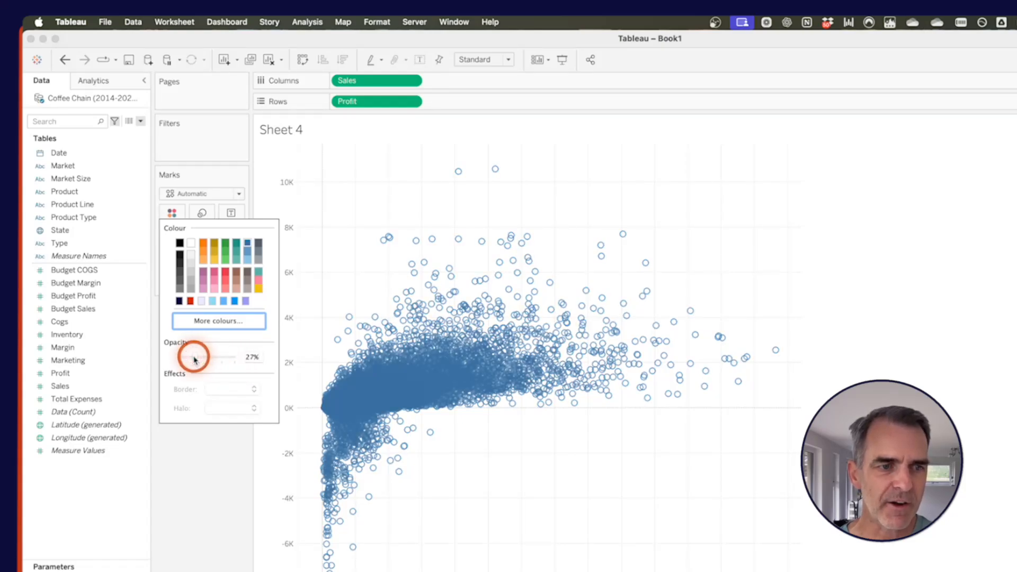
{"action": "left_click_drag", "start_coordinate": [195, 358], "coordinate": [245, 358]}
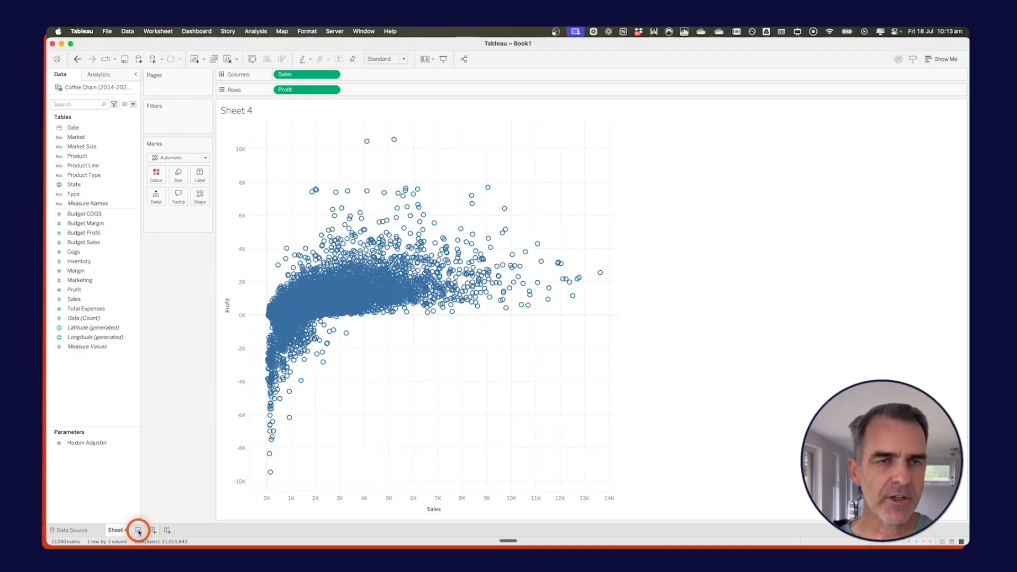
On new Sheet 5, create the float parameter Hexbin Adjuster (value 1) and show its control.
{"action": "left_click", "coordinate": [136, 530]}
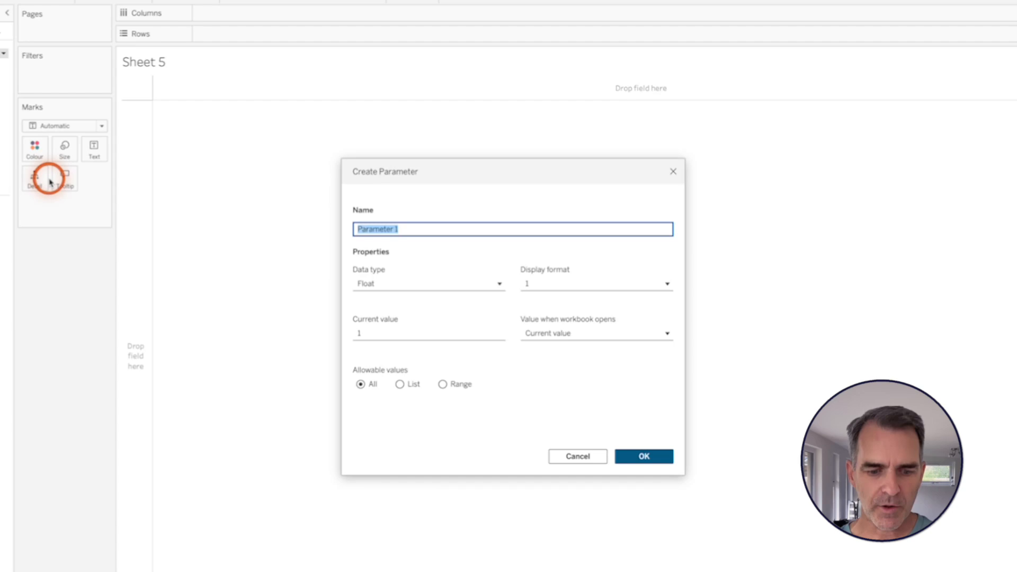
{"action": "type", "text": "Hexbin Adjuster"}
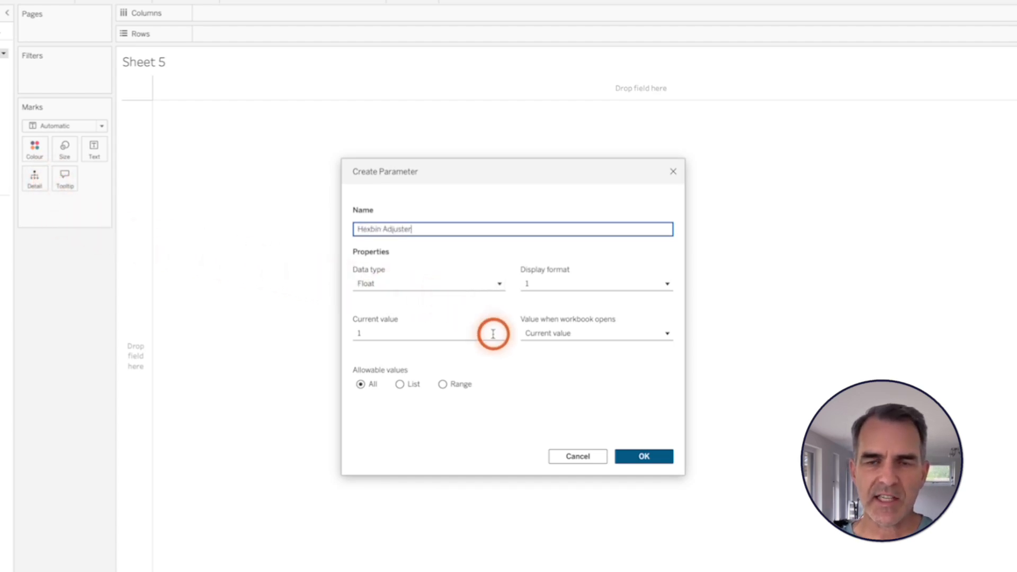
{"action": "left_click", "coordinate": [643, 456]}
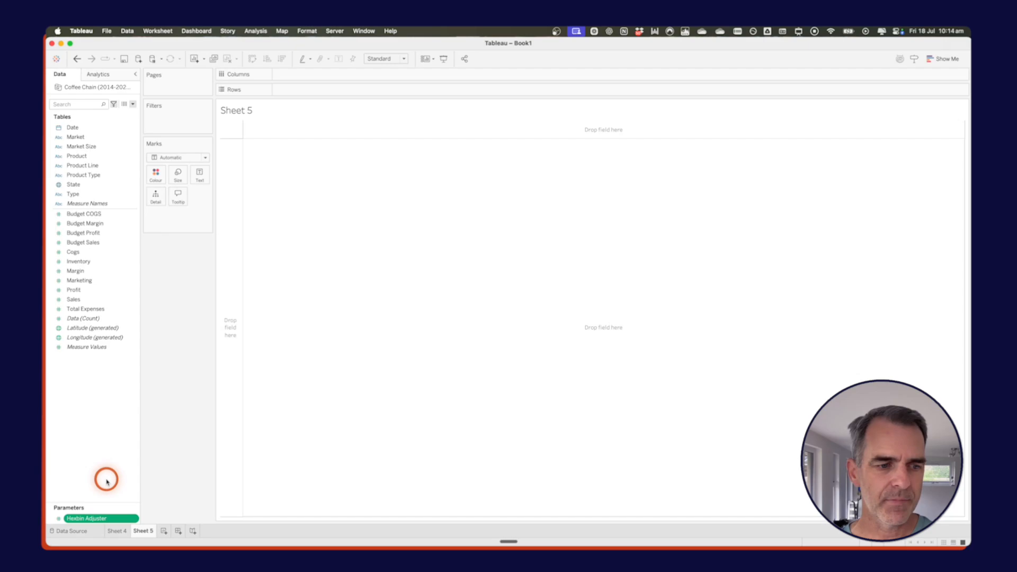
{"action": "right_click", "coordinate": [86, 518]}
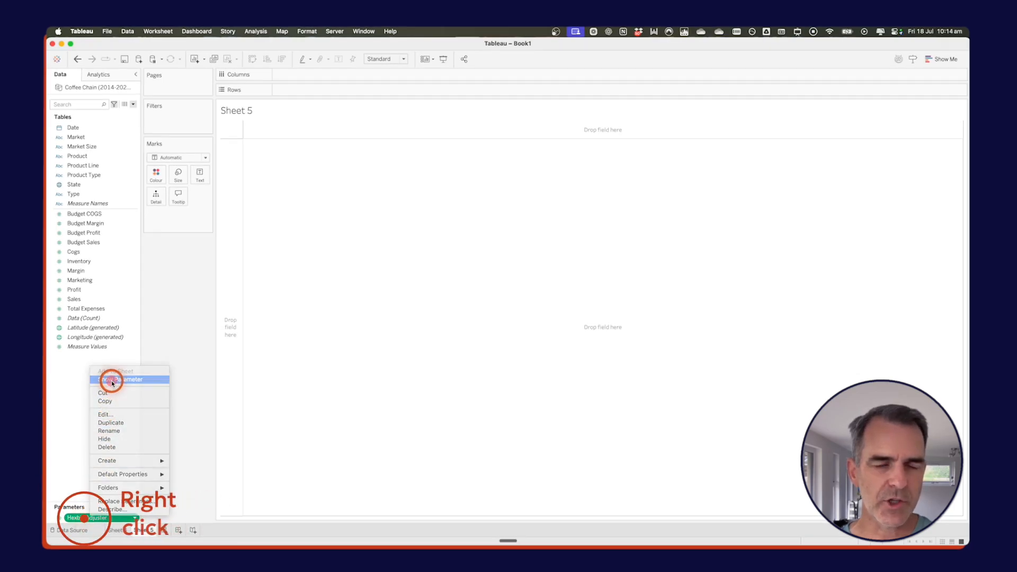
{"action": "left_click", "coordinate": [120, 378]}
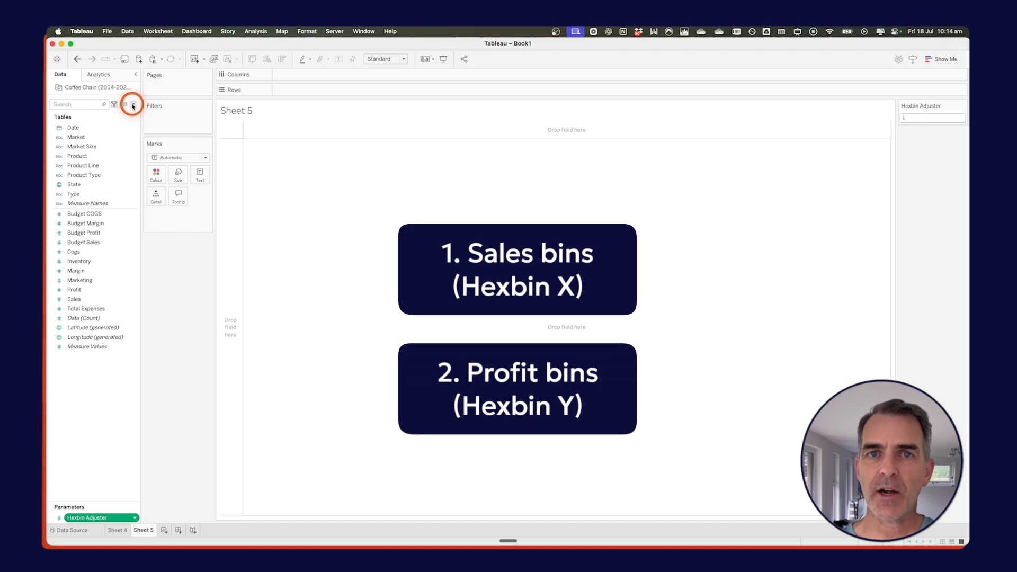
Create calculated field Sales Bins: HEXBINX([Sales]*[Hexbin Adjuster],[Profit]*[Hexbin Adjuster]) / [Hexbin Adjuster].
{"action": "left_click", "coordinate": [133, 105]}
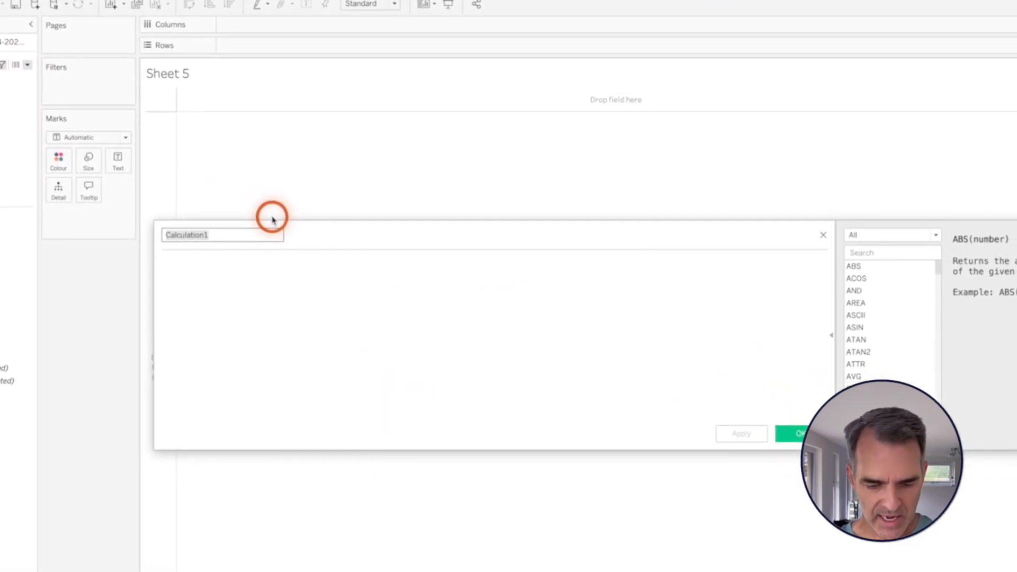
{"action": "type", "text": "Sales"}
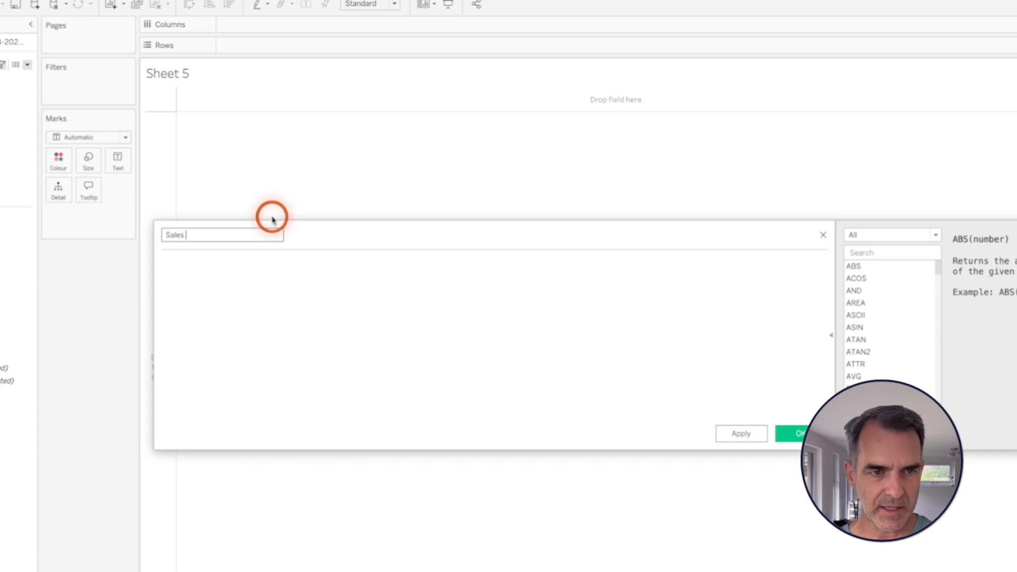
{"action": "type", "text": "Bins"}
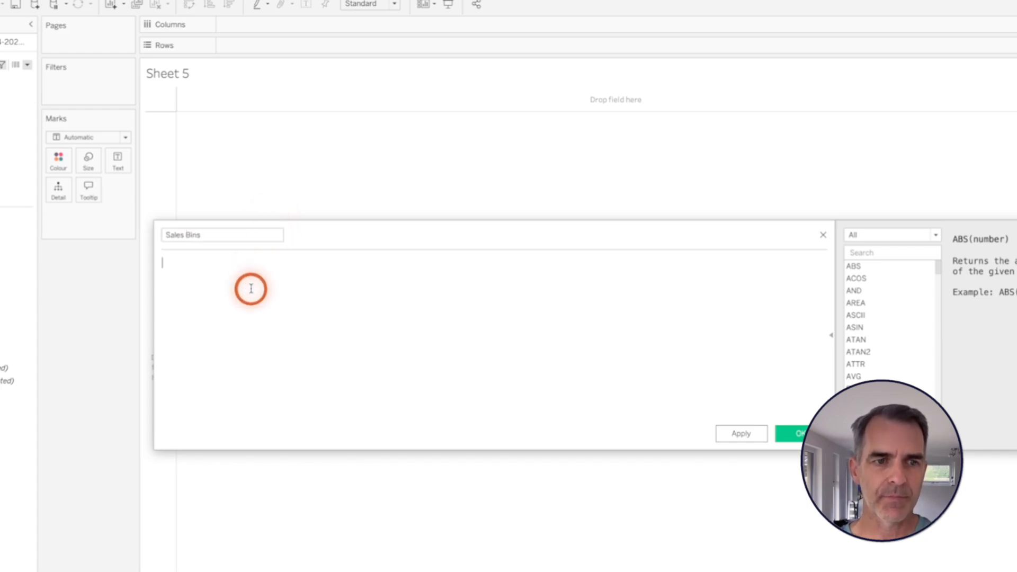
{"action": "type", "text": "HEXBINX("}
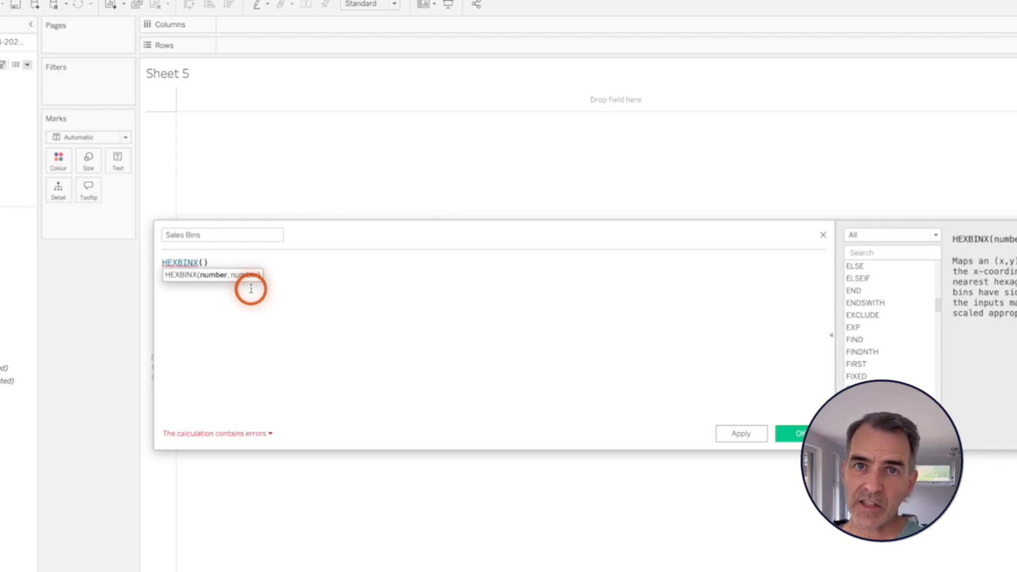
{"action": "mouse_move", "coordinate": [834, 315]}
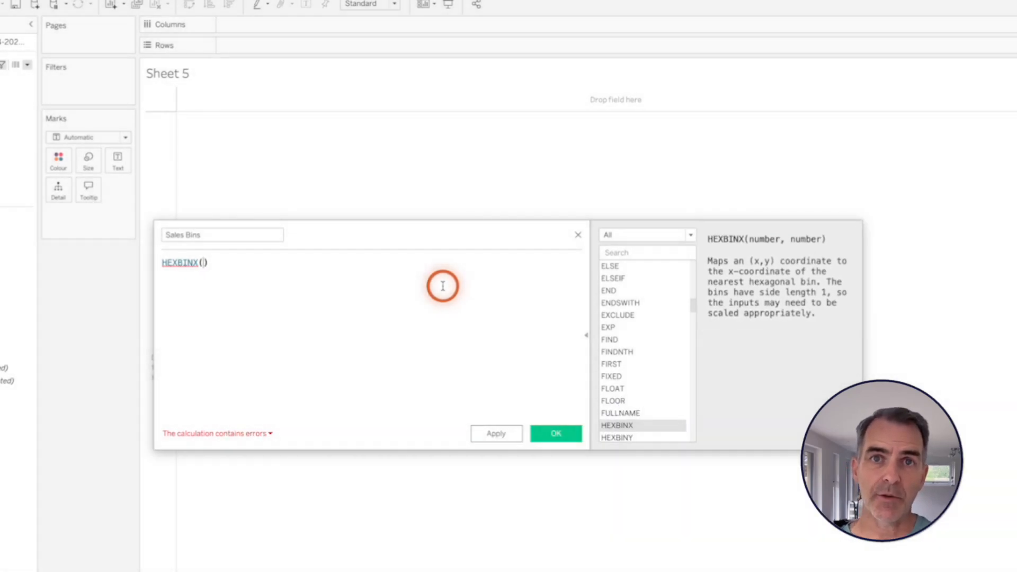
{"action": "type", "text": "[Sales]"}
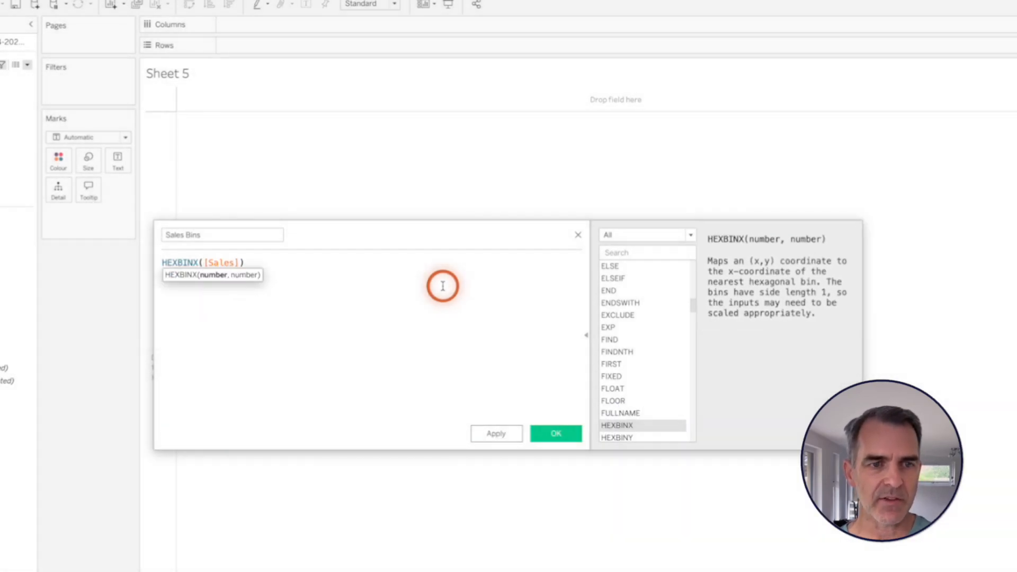
{"action": "type", "text": "*ad"}
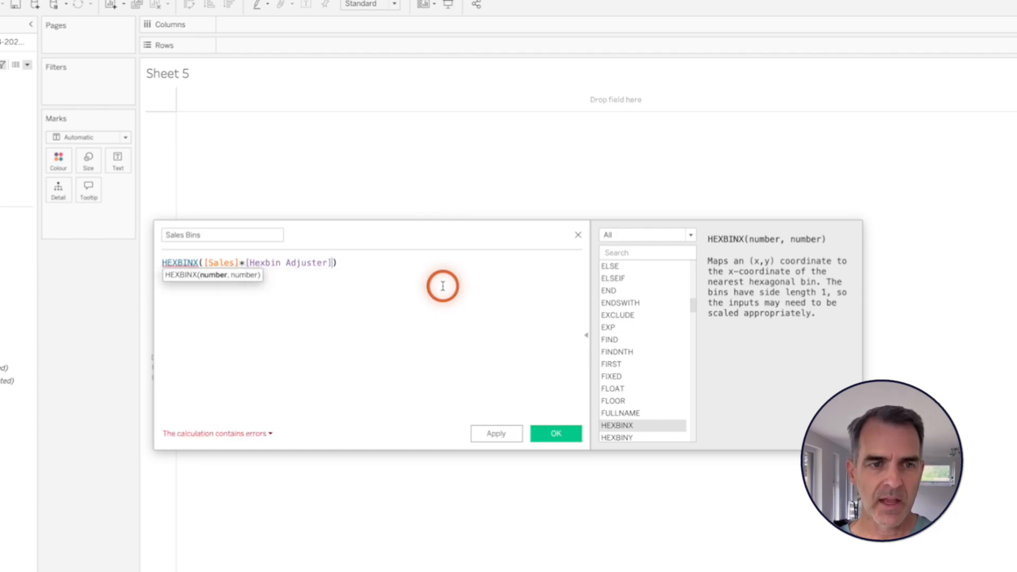
{"action": "type", "text": ",pro"}
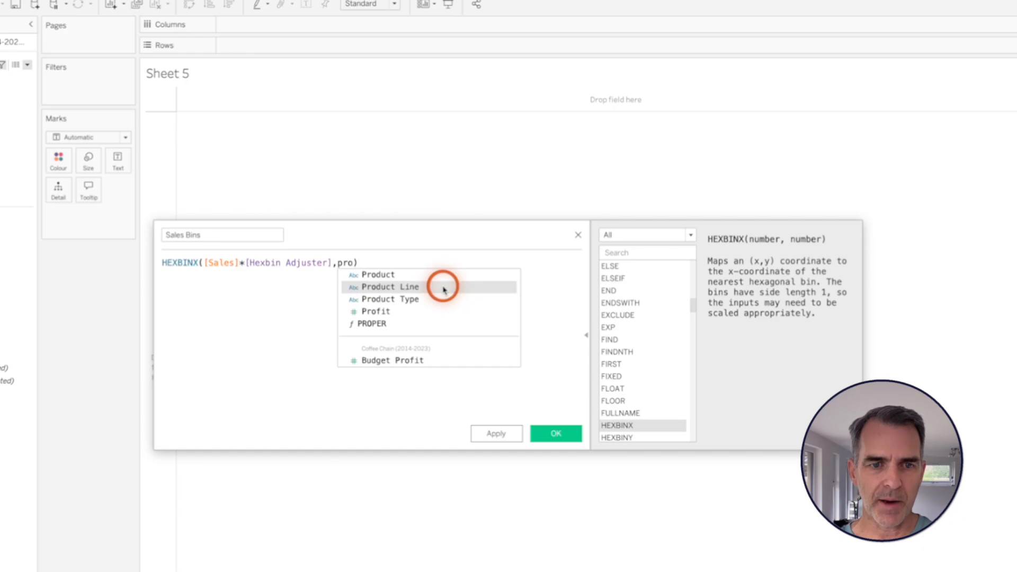
{"action": "left_click", "coordinate": [376, 311]}
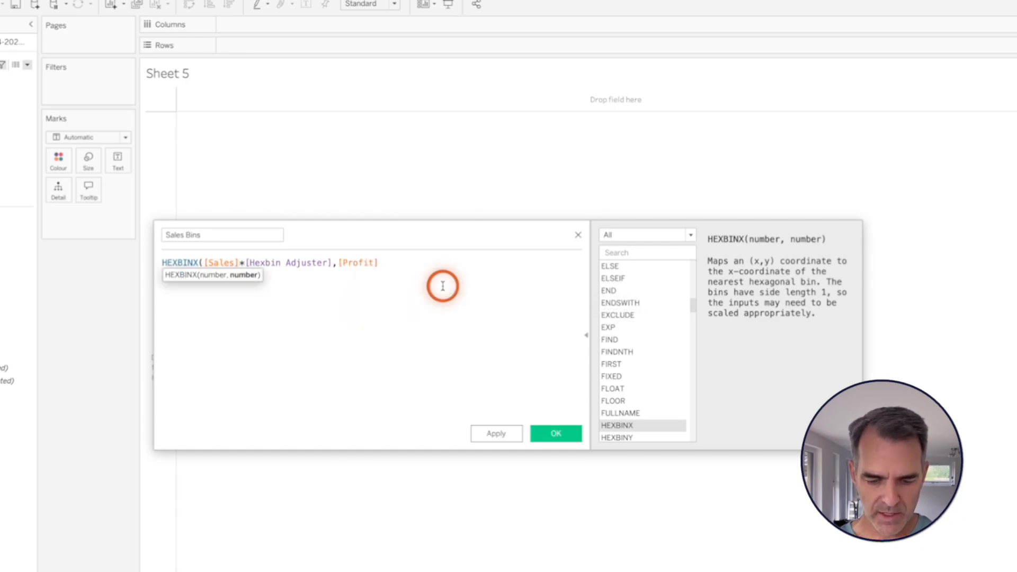
{"action": "type", "text": "*[Hexbin Adjuster]"}
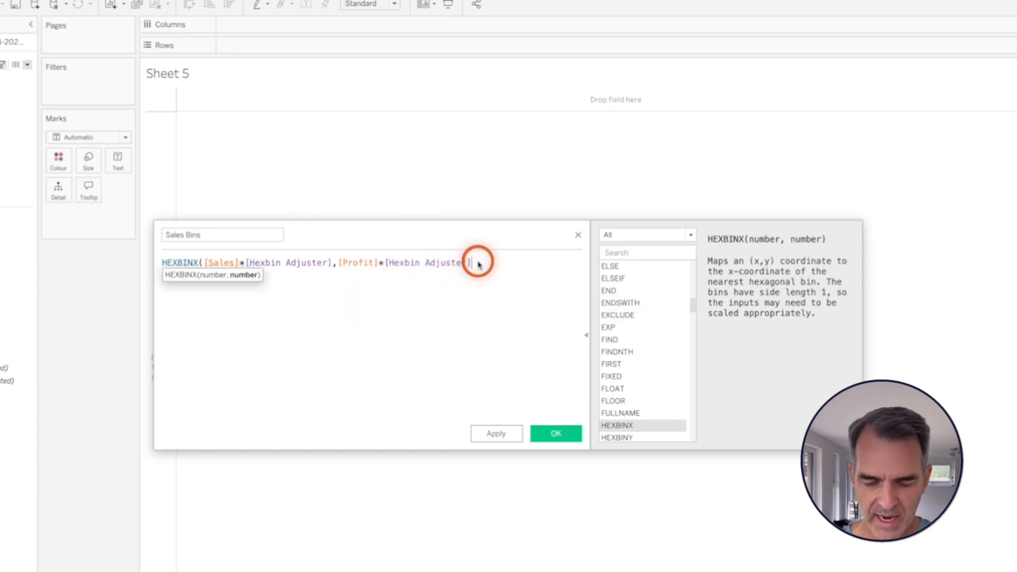
{"action": "type", "text": ") /"}
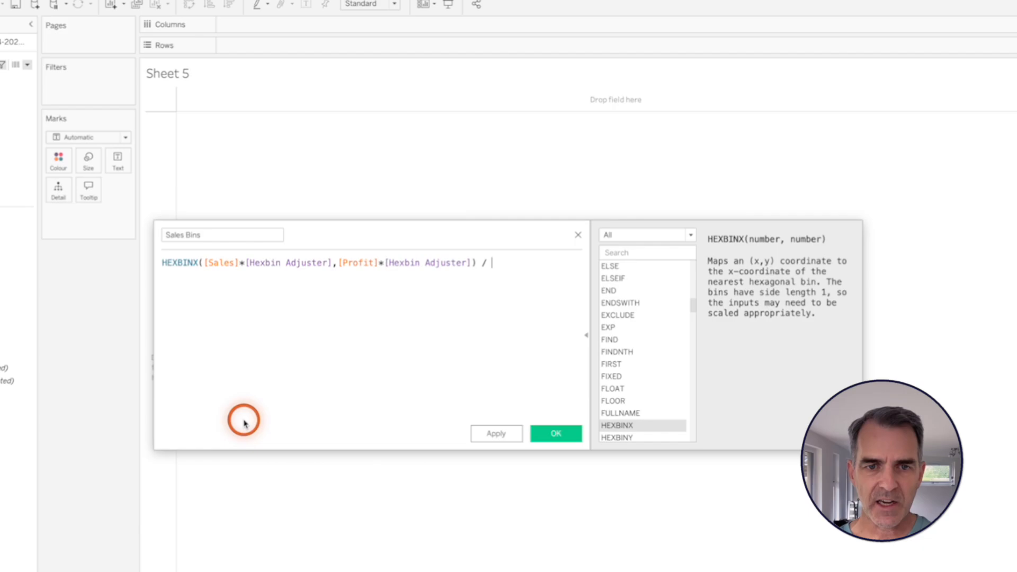
{"action": "type", "text": "[Hexbin Adjuster]"}
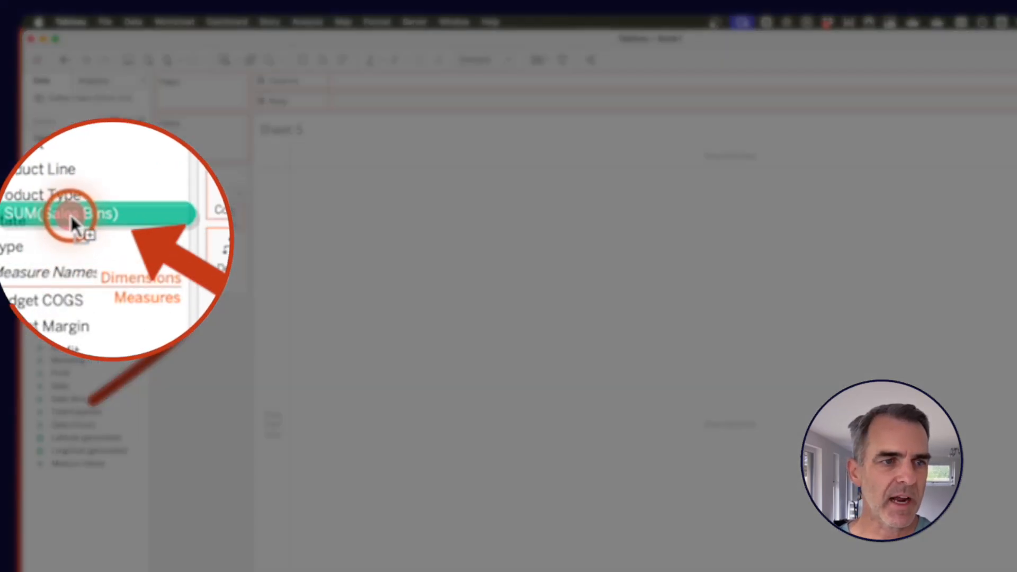
Convert the Sales Bins field from discrete to continuous in the Data pane.
{"action": "right_click", "coordinate": [62, 230]}
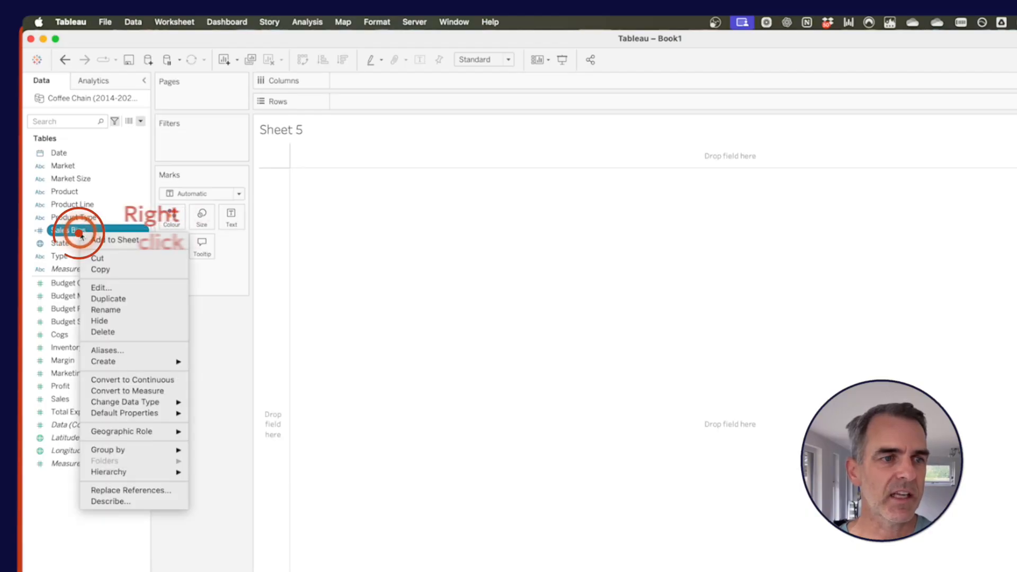
{"action": "mouse_move", "coordinate": [132, 379]}
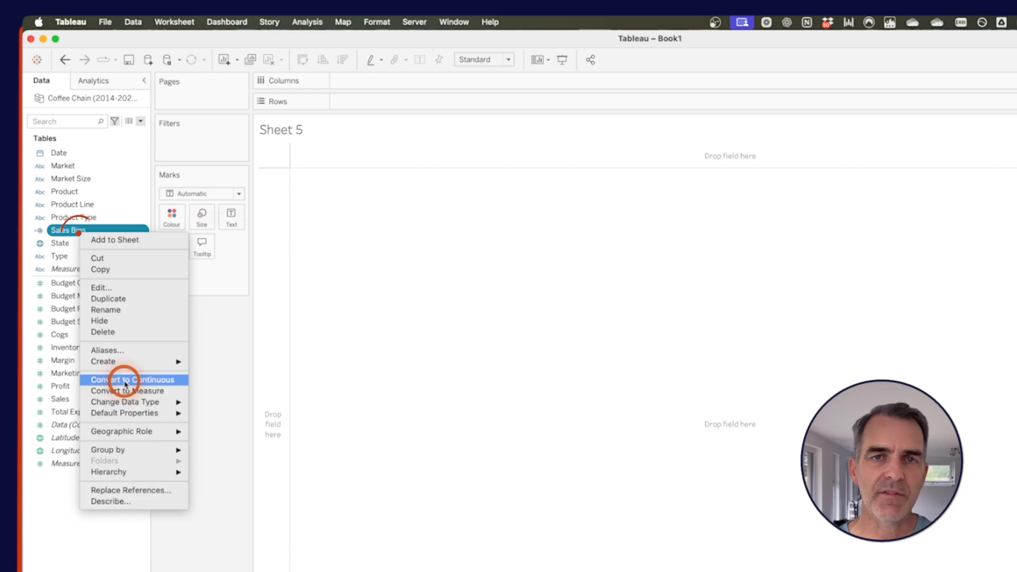
{"action": "left_click", "coordinate": [132, 379]}
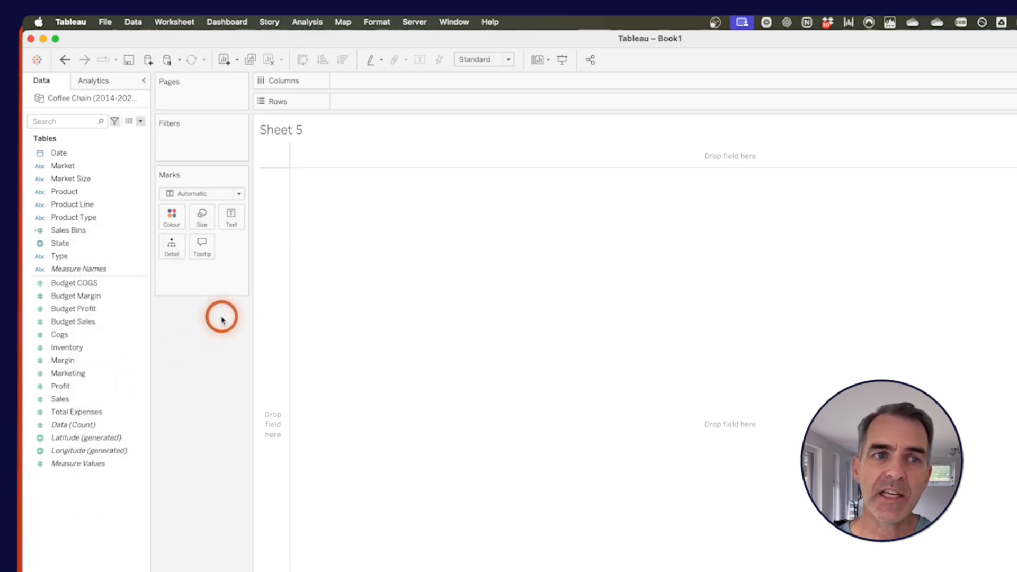
{"action": "left_click", "coordinate": [59, 256]}
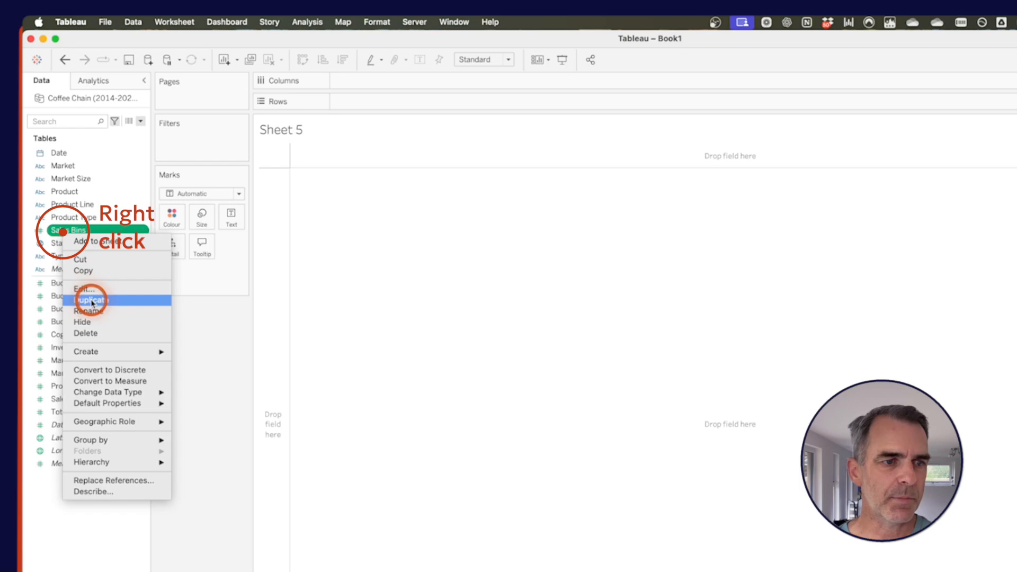
Duplicate Sales Bins as Profit Bins, switching its formula from HEXBINX to HEXBINY.
{"action": "left_click", "coordinate": [91, 298]}
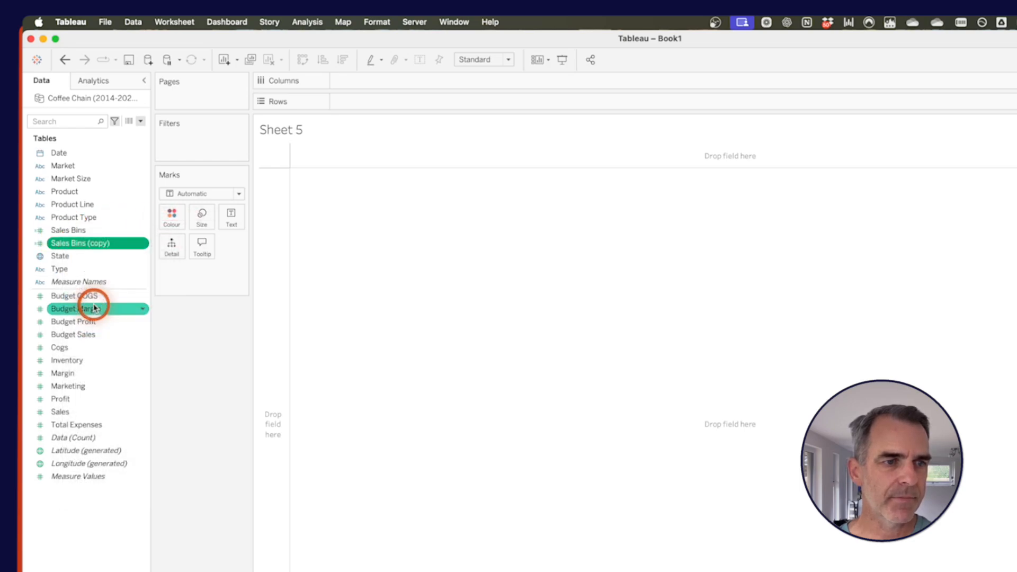
{"action": "right_click", "coordinate": [78, 243]}
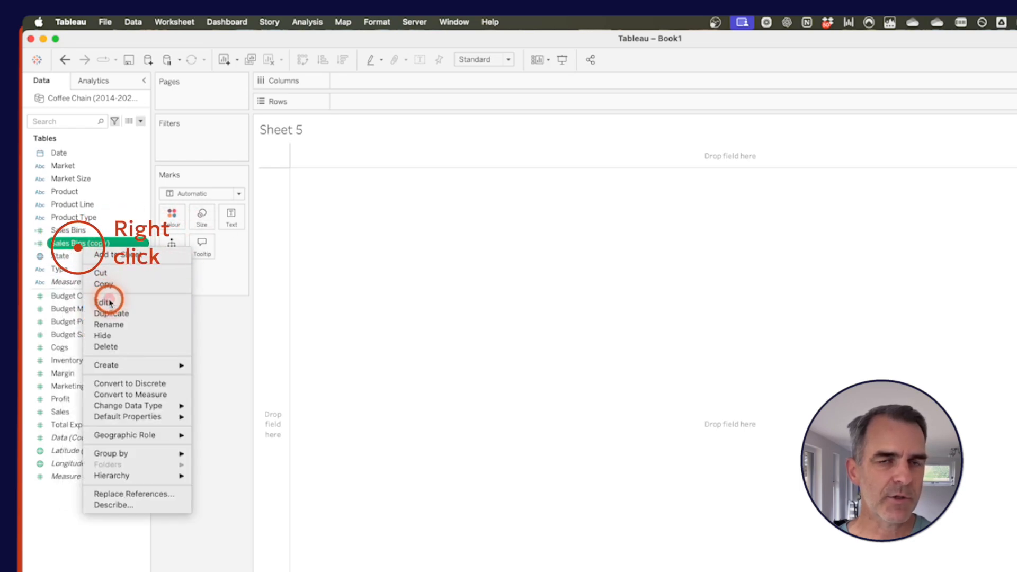
{"action": "left_click", "coordinate": [104, 303]}
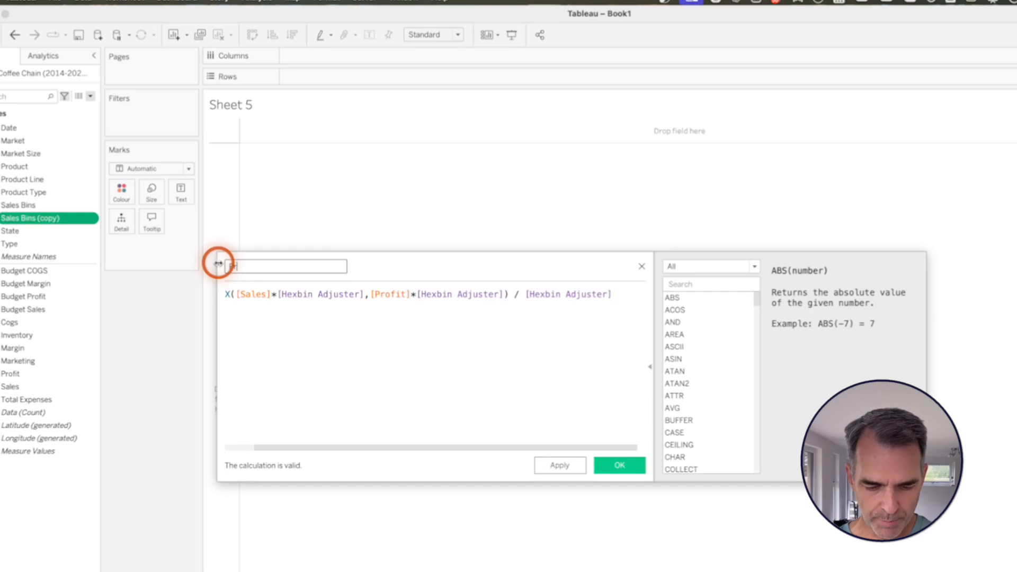
{"action": "type", "text": "Profit Bins"}
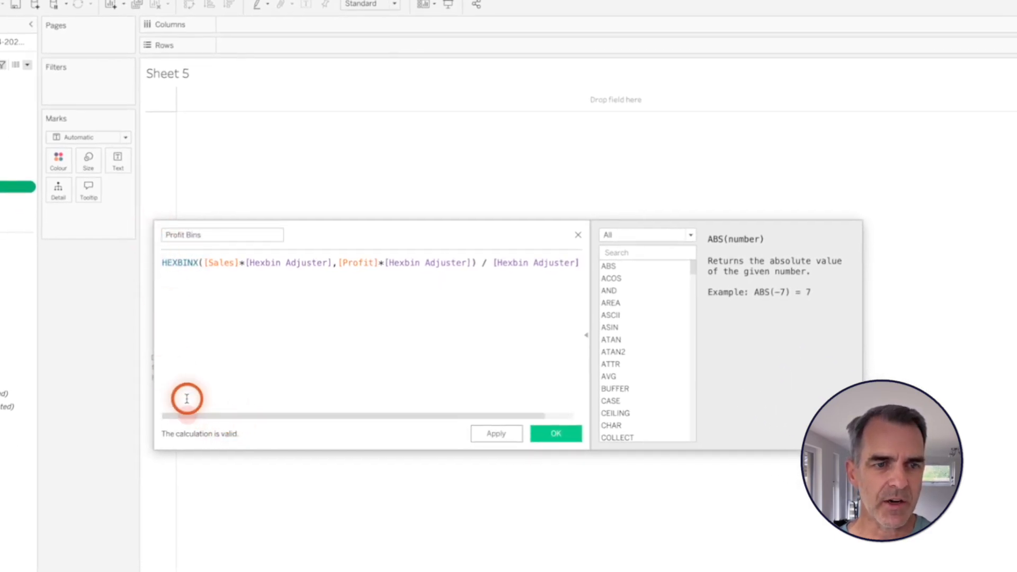
{"action": "mouse_move", "coordinate": [245, 242]}
{"action": "type", "text": "Y"}
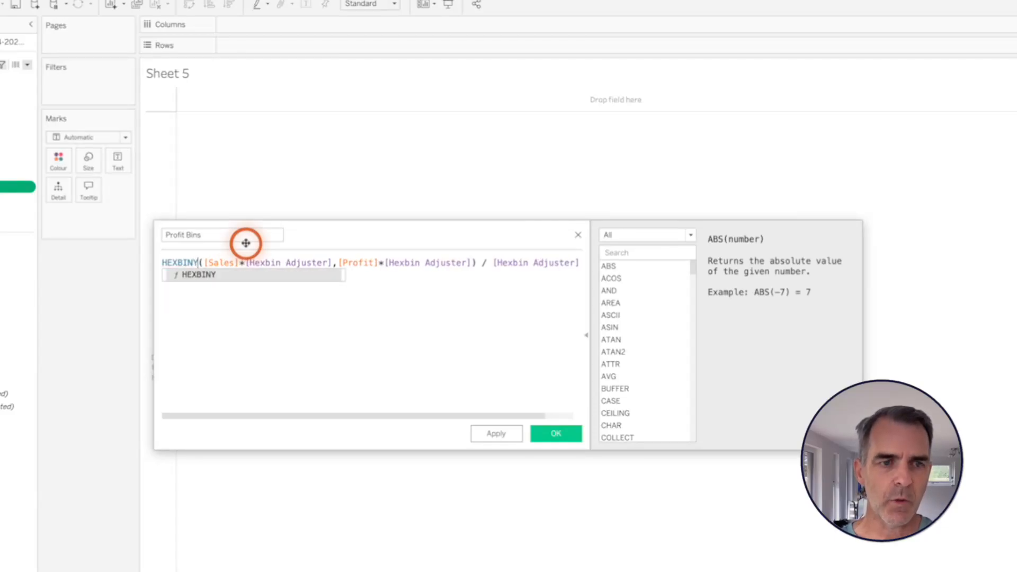
{"action": "left_click", "coordinate": [180, 263]}
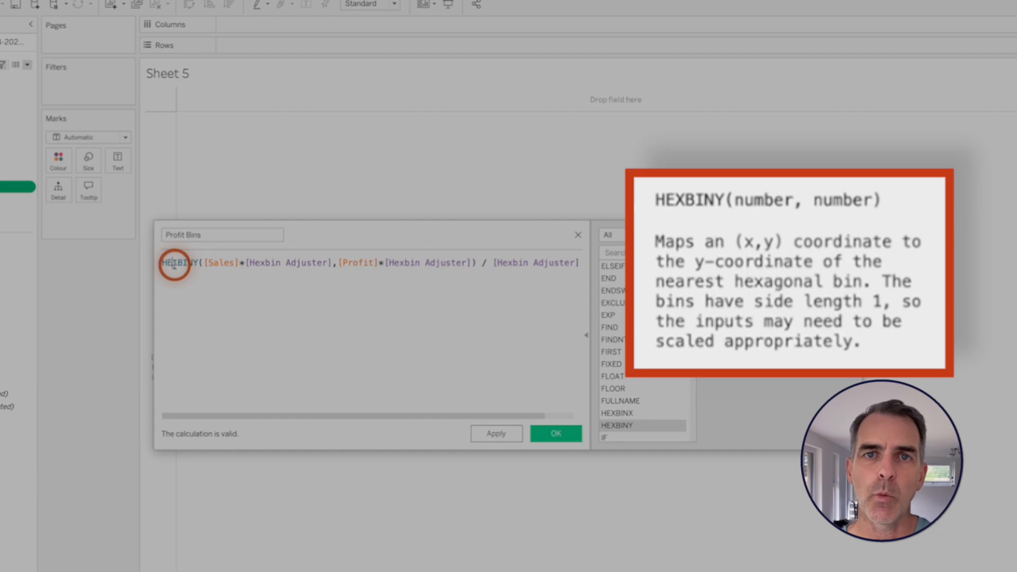
{"action": "mouse_move", "coordinate": [749, 253]}
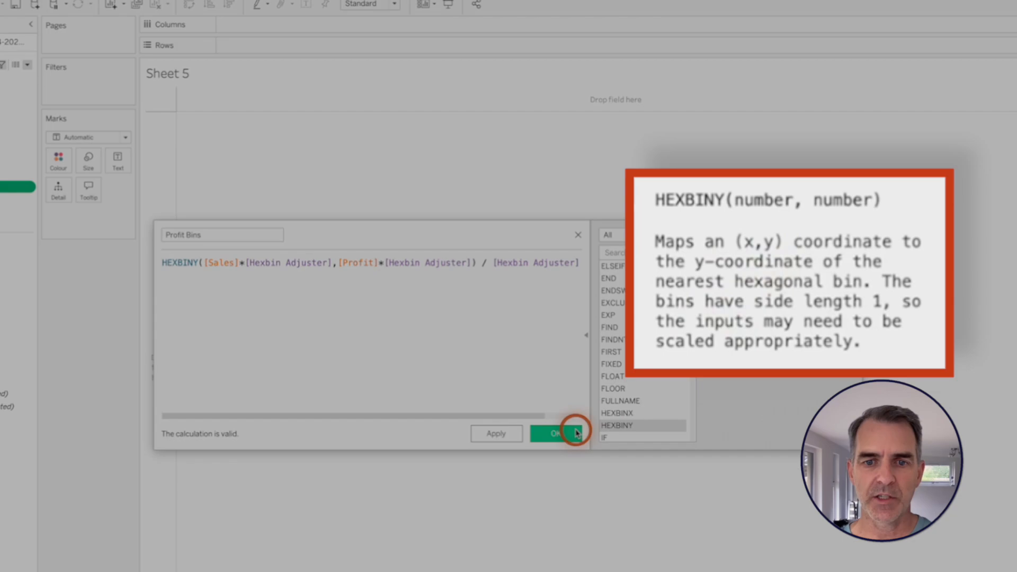
{"action": "left_click", "coordinate": [552, 434]}
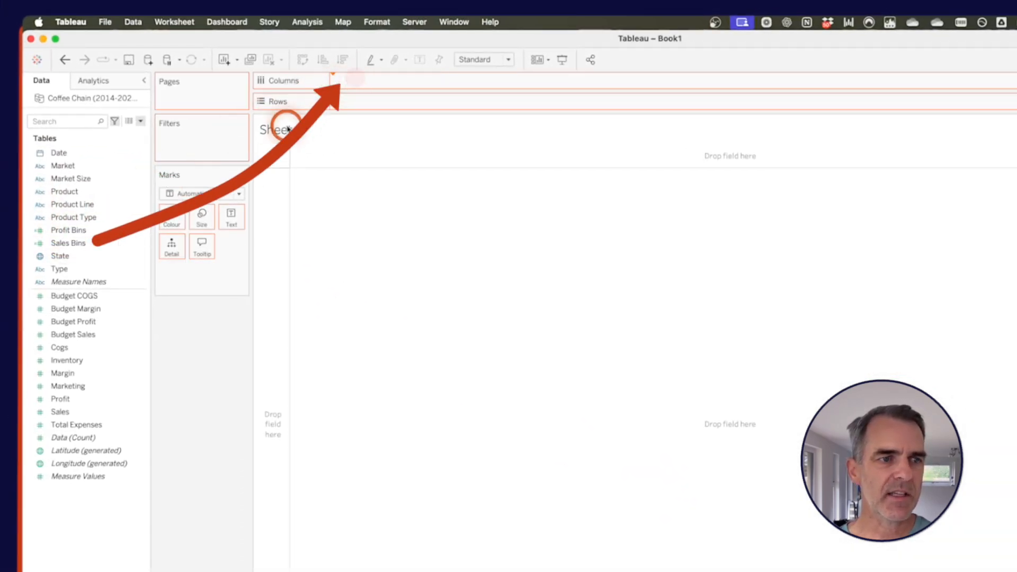
Place Sales Bins on Columns and Profit Bins on Rows on Sheet 5.
{"action": "left_click_drag", "start_coordinate": [67, 242], "coordinate": [376, 80]}
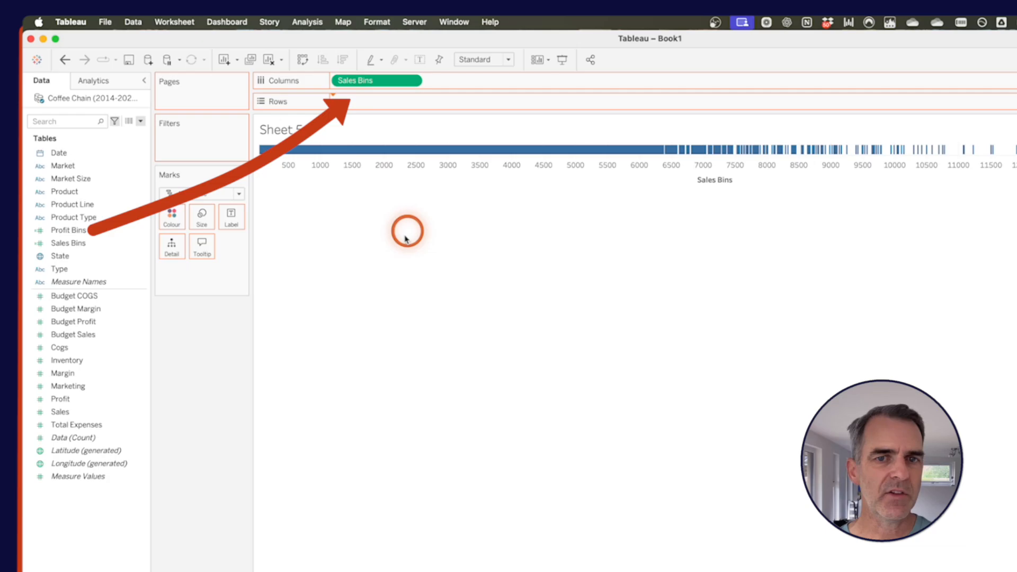
{"action": "left_click_drag", "start_coordinate": [68, 229], "coordinate": [305, 89]}
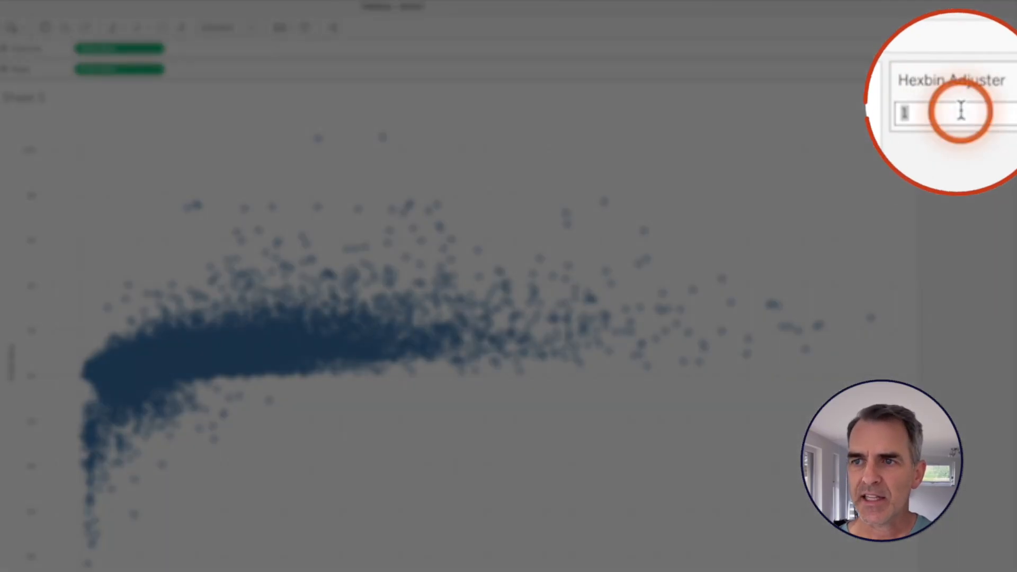
Try Hexbin Adjuster values 2, 0.1, 0.05, then 0.005 until points form bin columns.
{"action": "type", "text": "2"}
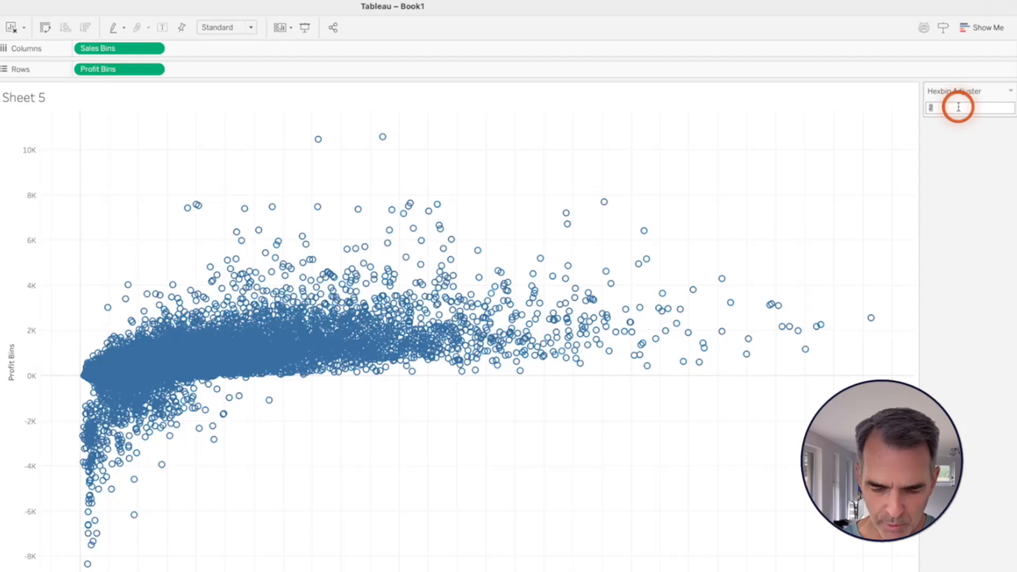
{"action": "type", "text": "0.1"}
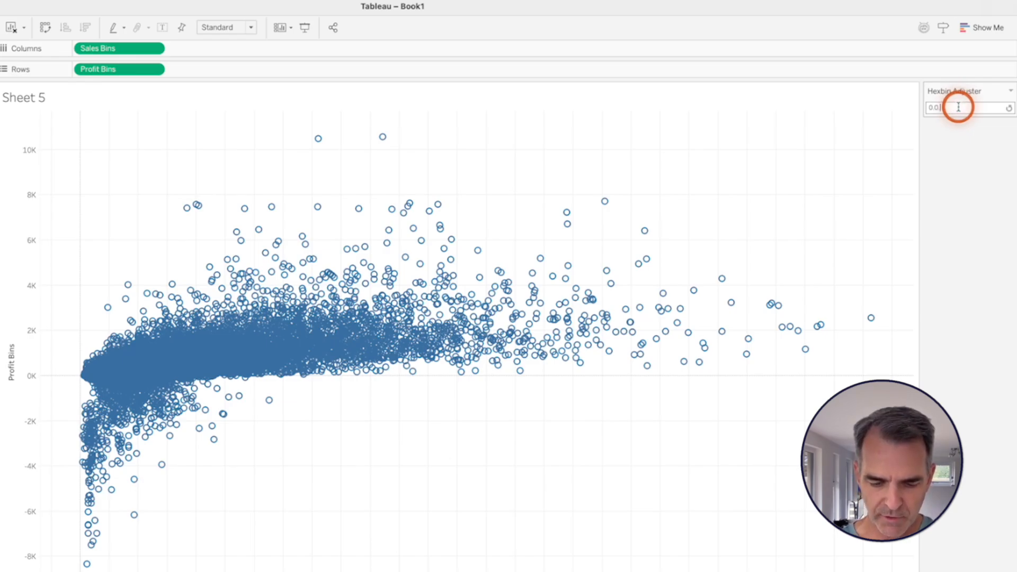
{"action": "type", "text": "0.05"}
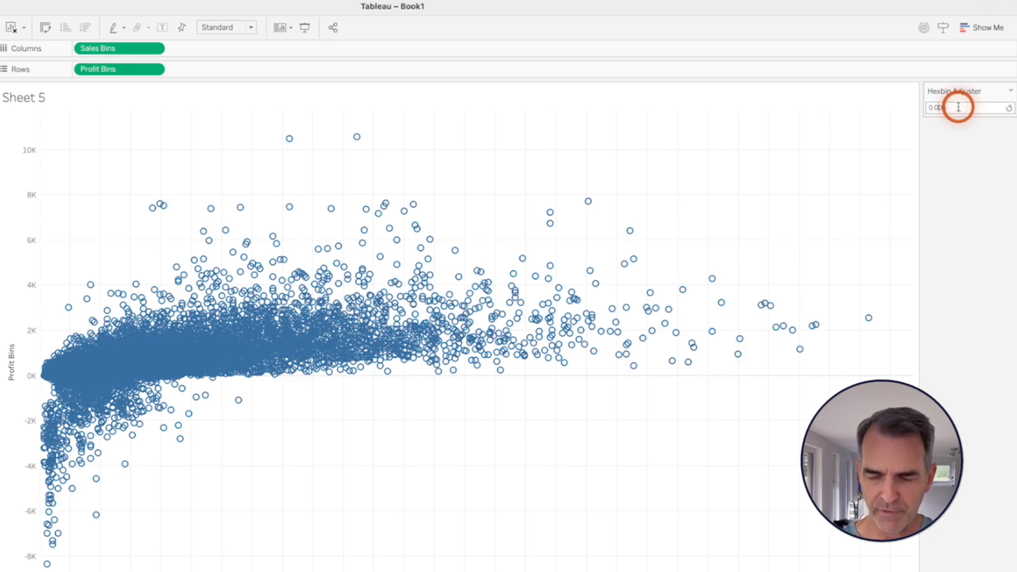
{"action": "type", "text": "0.00"}
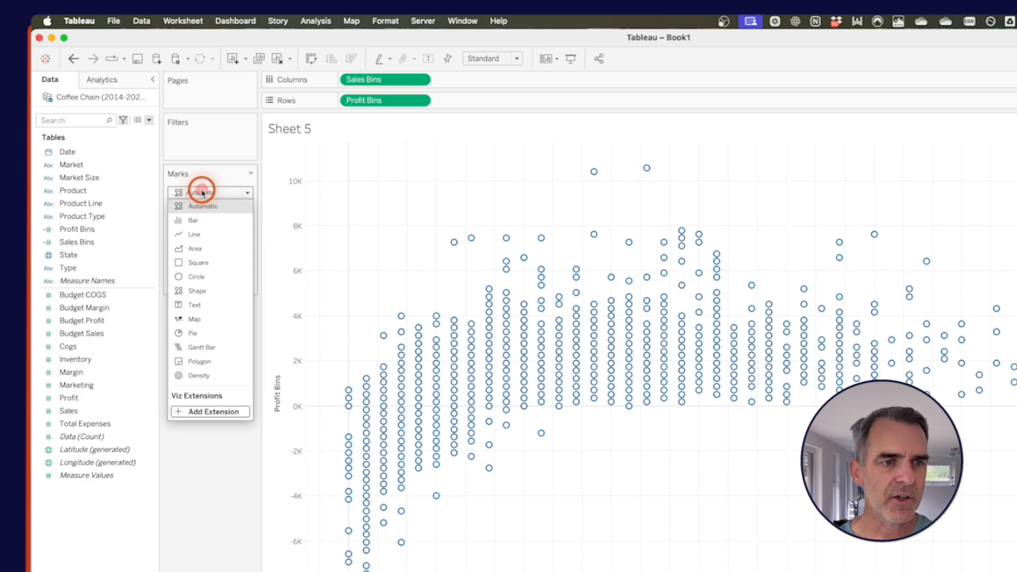
Open the Marks type dropdown to switch the binned marks to Circle.
{"action": "left_click", "coordinate": [196, 277]}
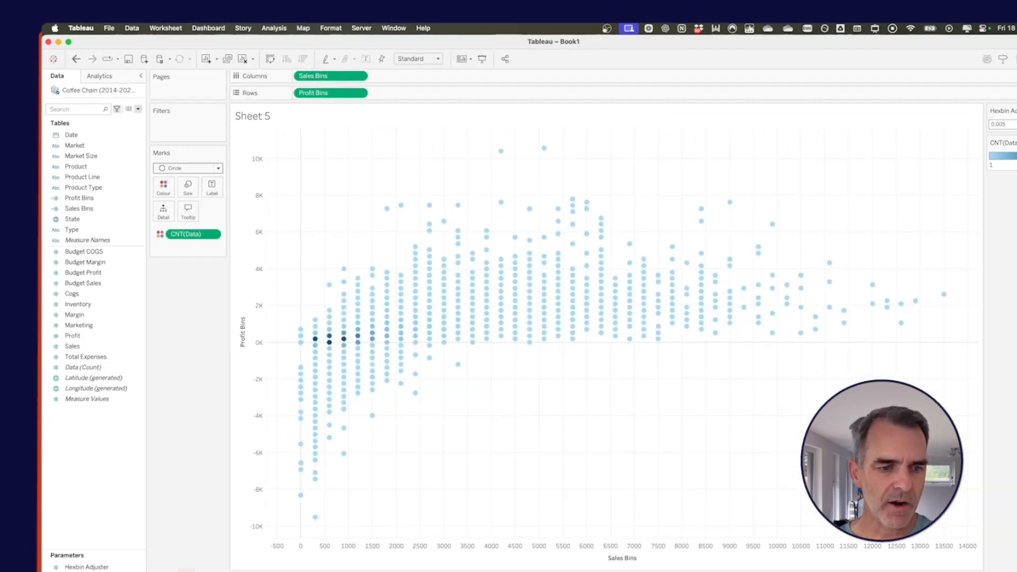
Create Dashboard 1 with Sheet 5's hexbin chart, removing the legend and adjuster panel.
{"action": "left_click", "coordinate": [208, 28]}
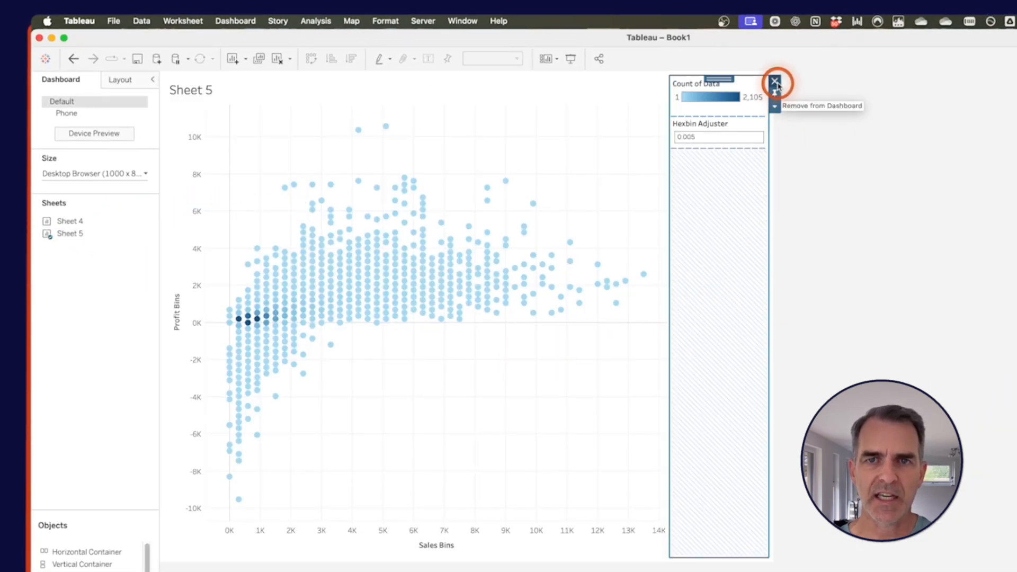
{"action": "left_click", "coordinate": [774, 83]}
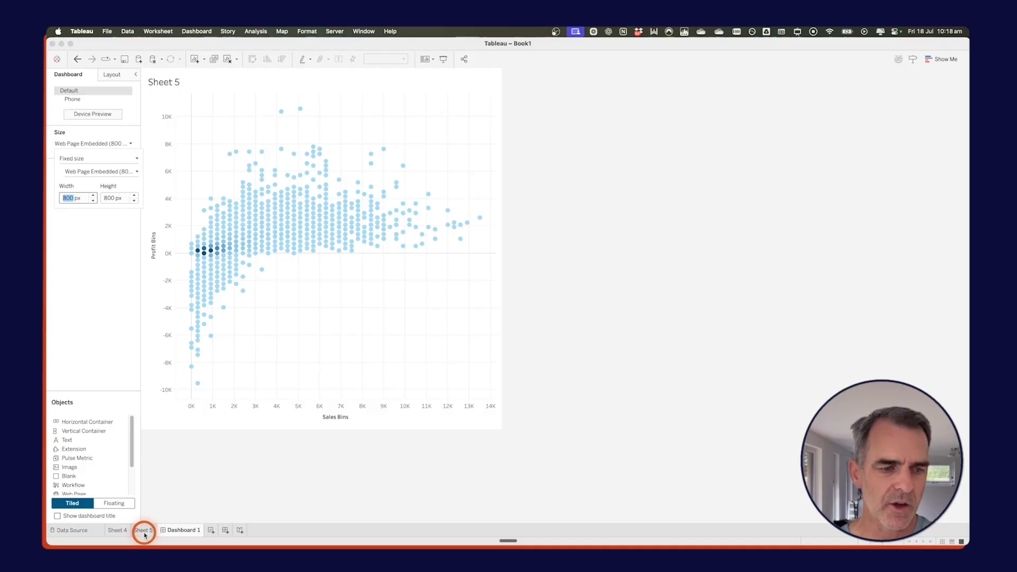
On Sheet 5, enter 0.0025 as the Hexbin Adjuster and check the dashboard.
{"action": "left_click", "coordinate": [144, 529]}
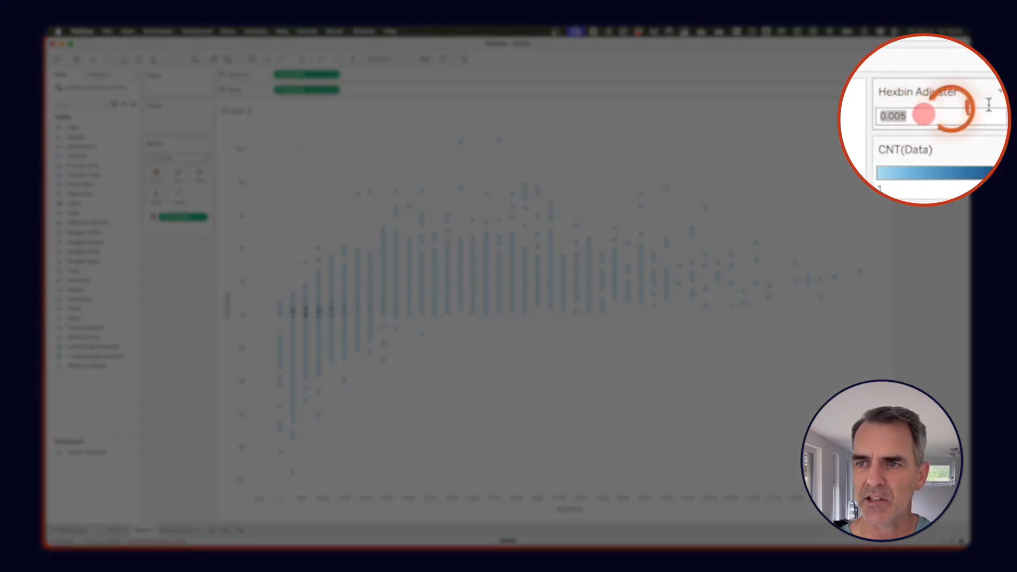
{"action": "left_click", "coordinate": [921, 116]}
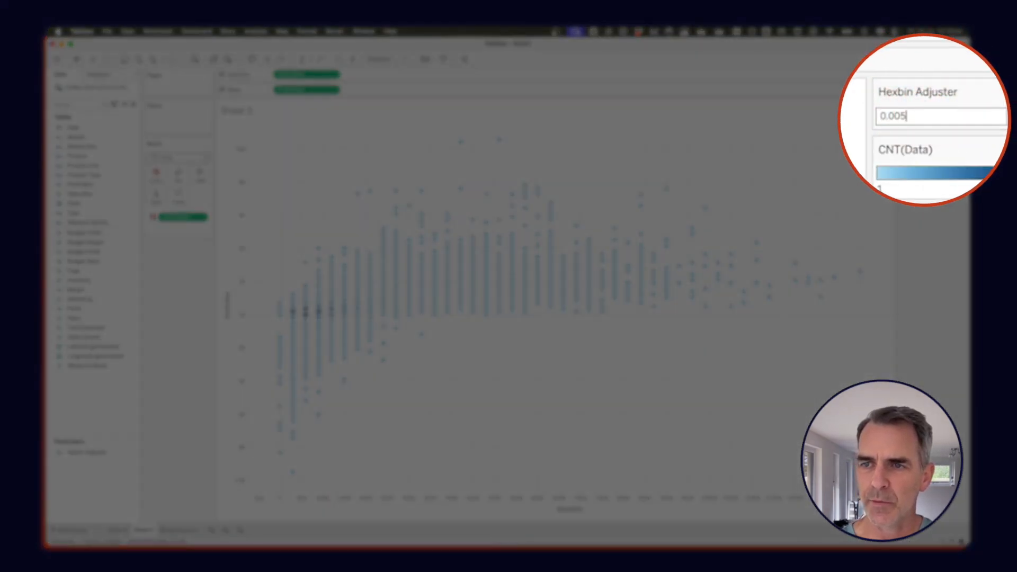
{"action": "type", "text": "0.0025"}
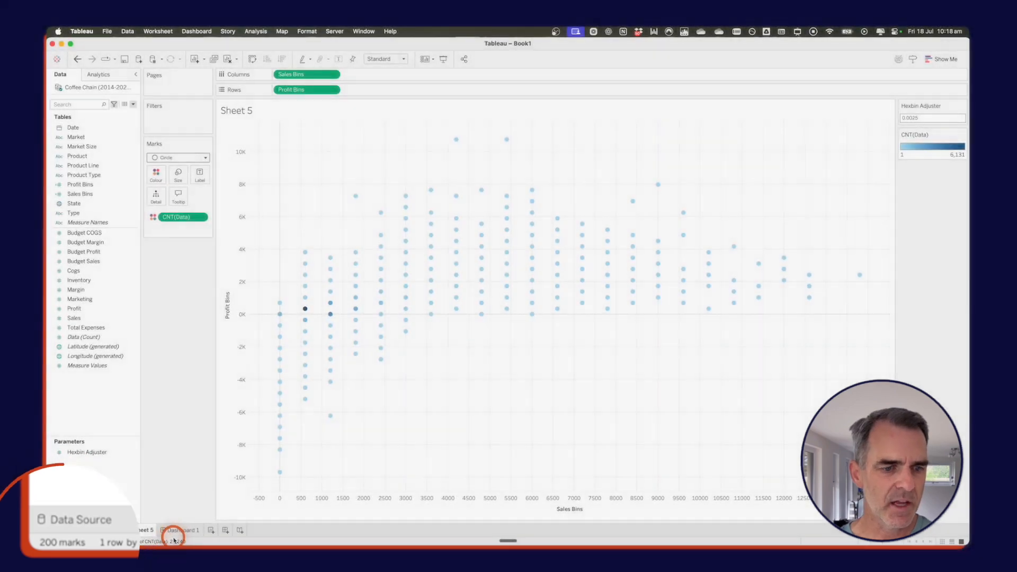
{"action": "left_click", "coordinate": [182, 529]}
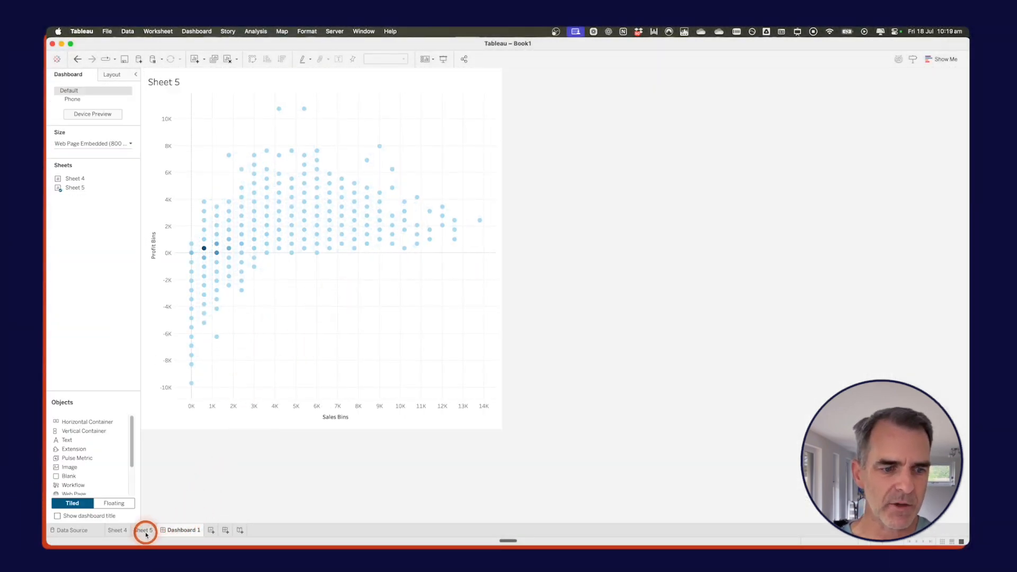
{"action": "left_click", "coordinate": [144, 530]}
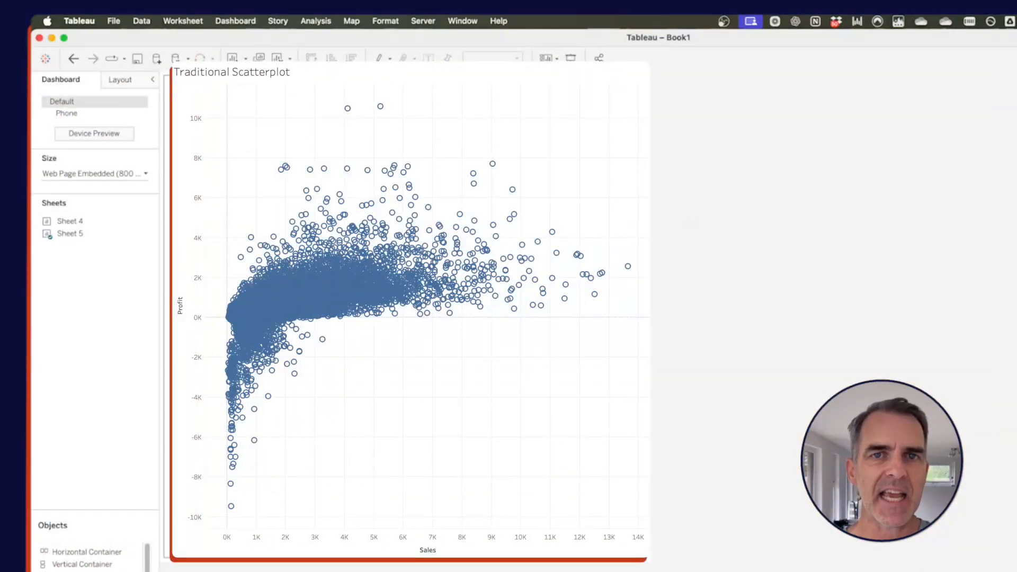
{"action": "left_click", "coordinate": [69, 234]}
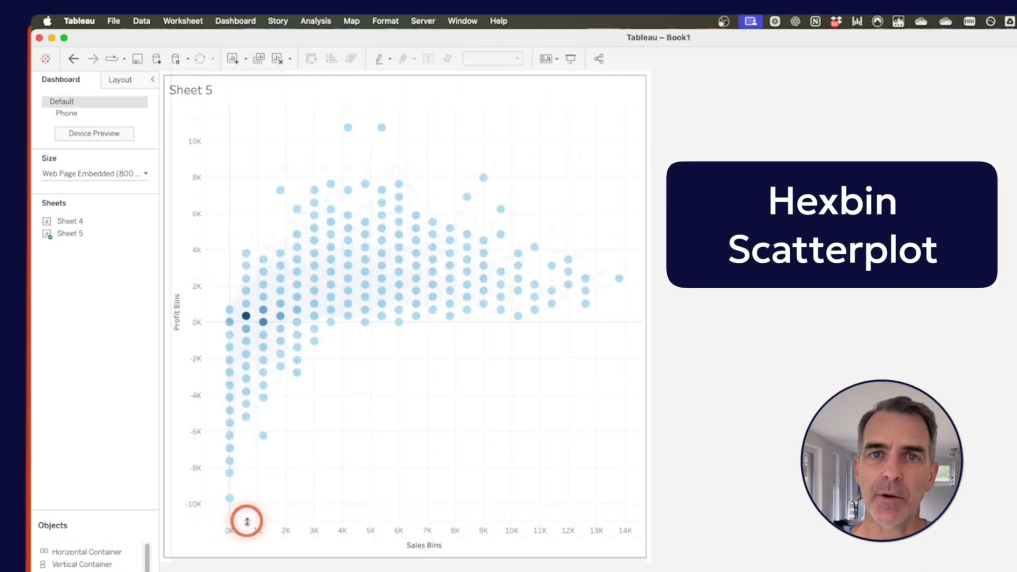